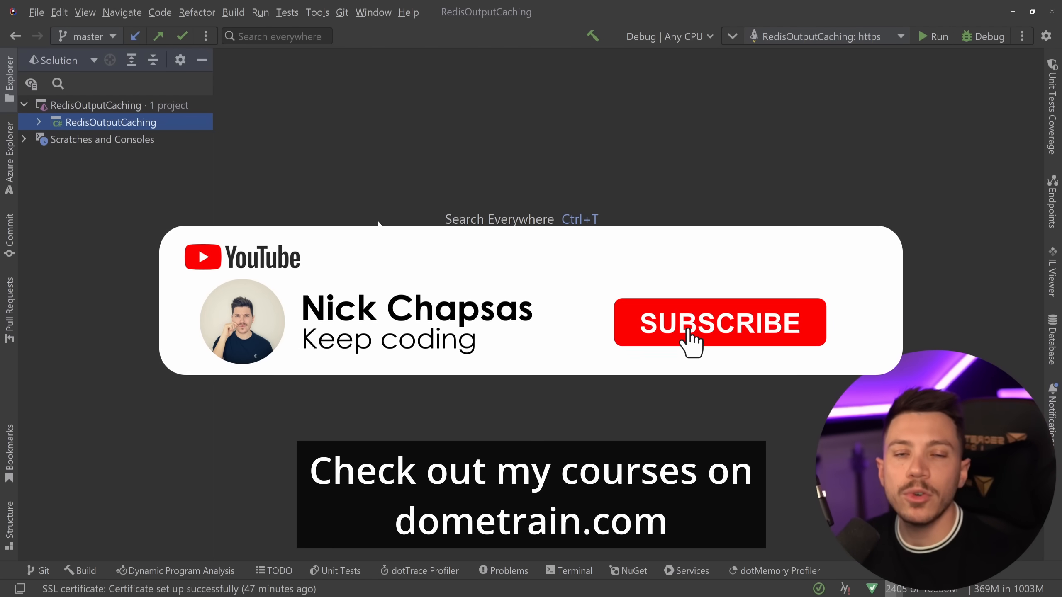
Expand the RedisOutputCaching project so the Weather folder's IWeatherService, OpenWeatherMapService and WeatherResponse files appear
{"action": "left_click", "coordinate": [719, 322]}
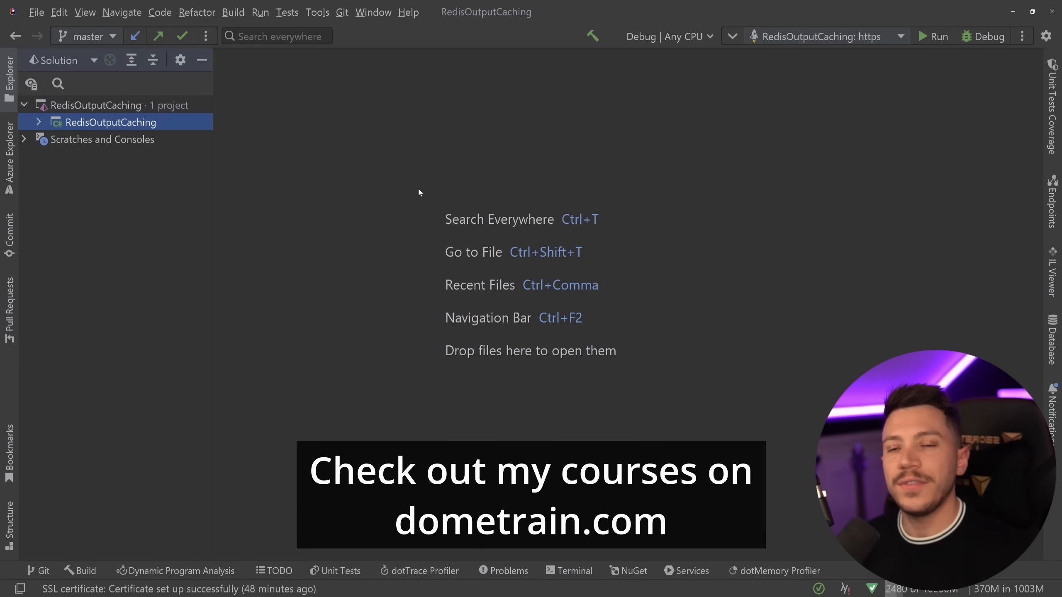
{"action": "mouse_move", "coordinate": [172, 127]}
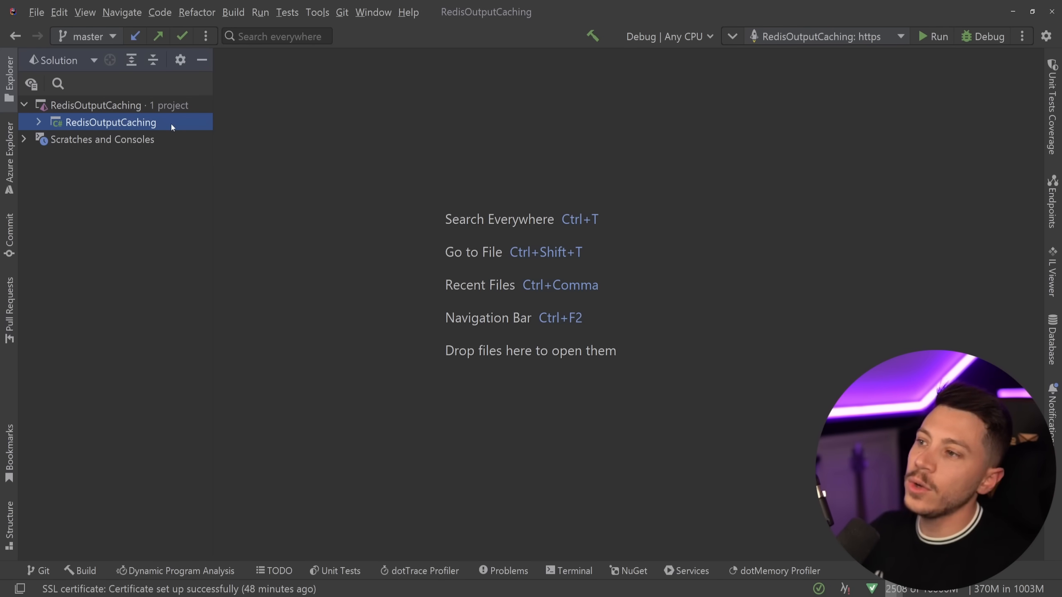
{"action": "left_click", "coordinate": [39, 122]}
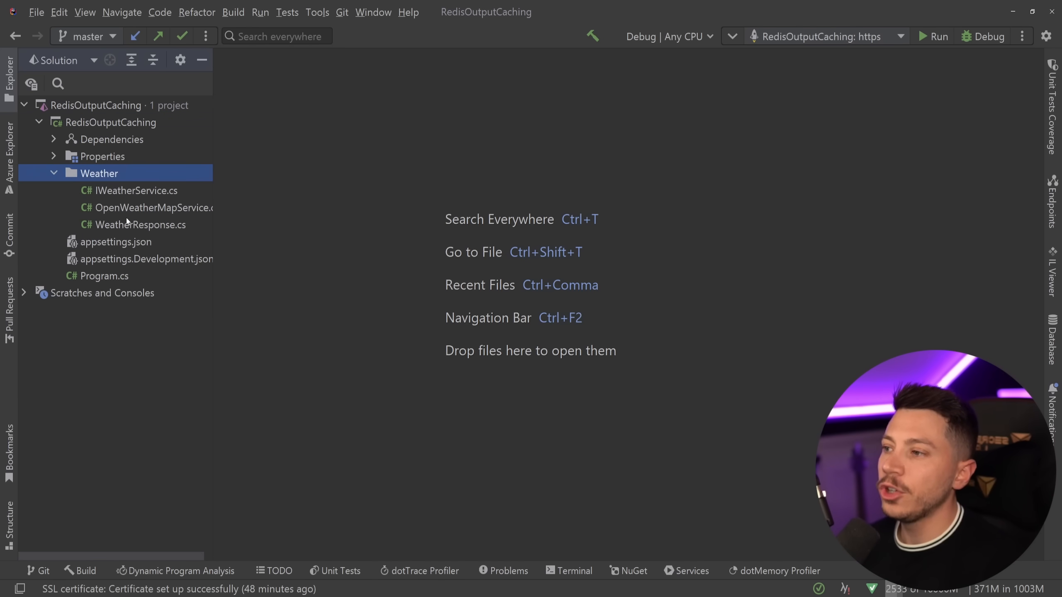
Edit IWeatherService to declare GetWeatherForCity returning WeatherResponse? plus a Task-returning GetWeatherForCityAsync
{"action": "double_click", "coordinate": [135, 190]}
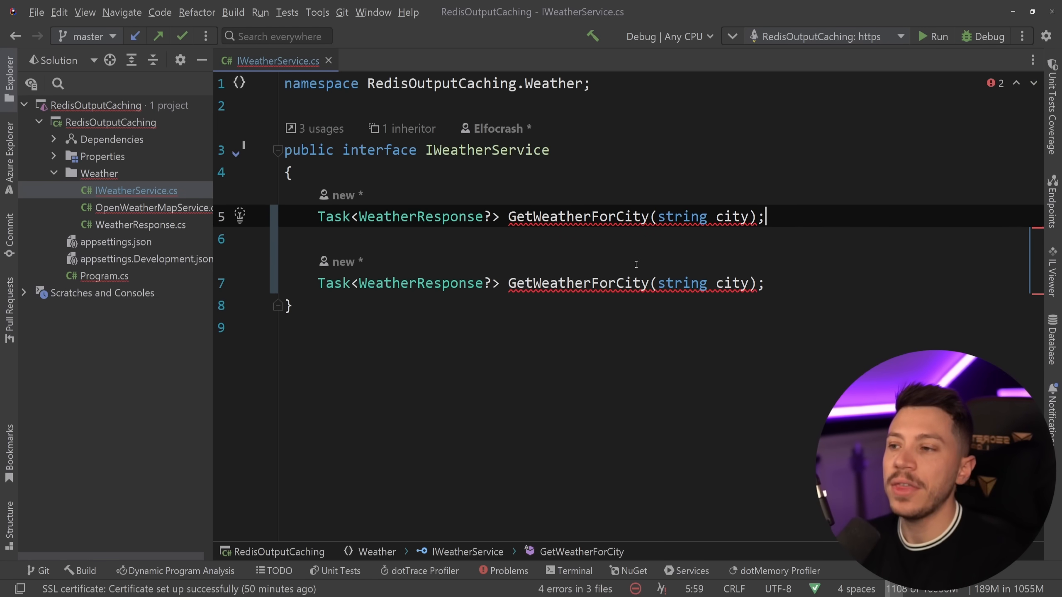
{"action": "double_click", "coordinate": [332, 217]}
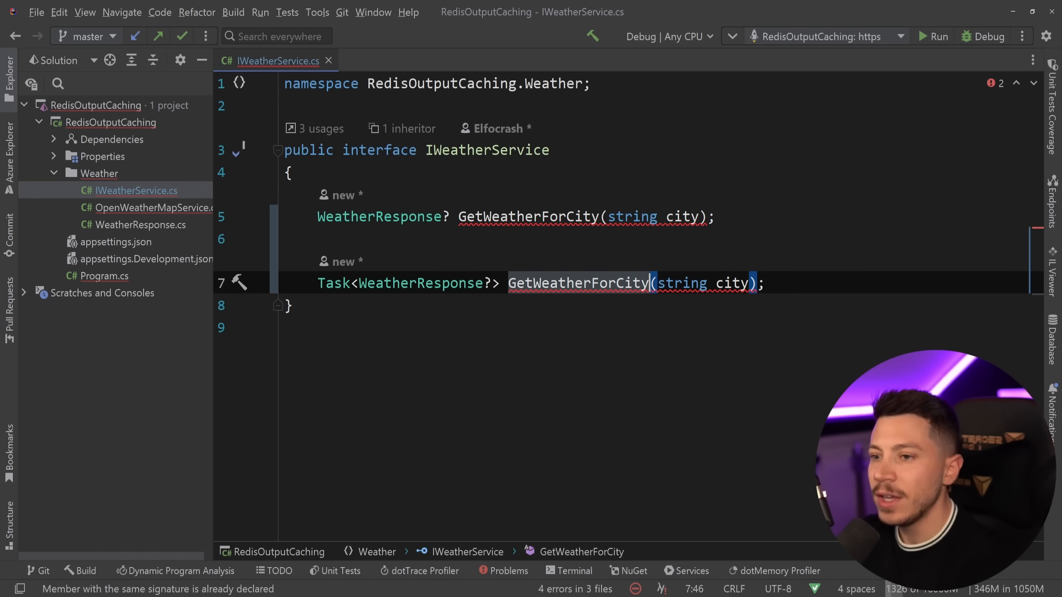
{"action": "type", "text": "Async"}
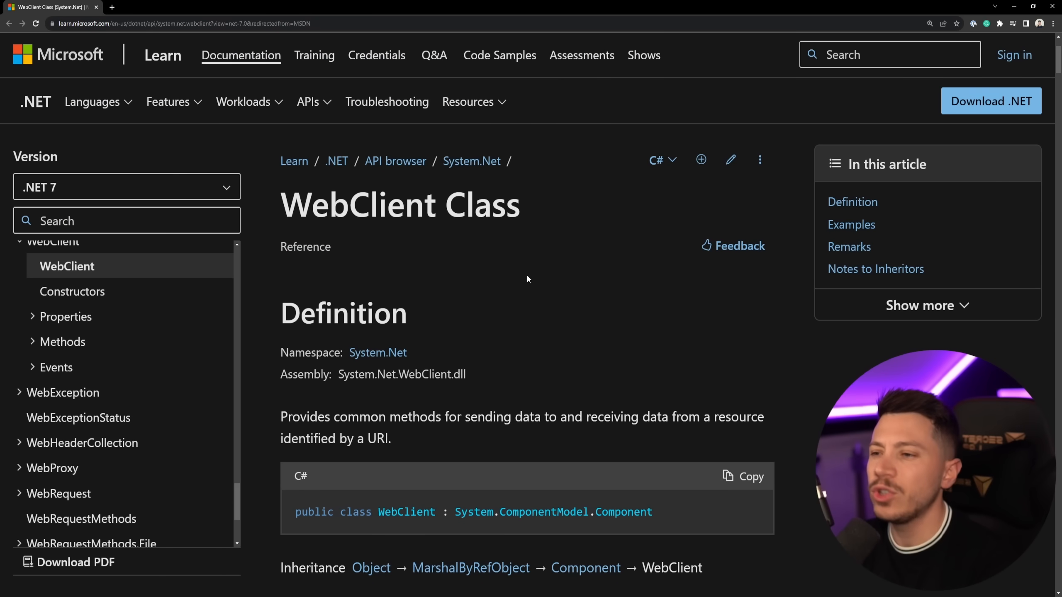
Review WebClient's UploadData and DownloadString references alongside their Async-suffixed counterparts in the method tables
{"action": "scroll", "scroll_direction": "down", "scroll_amount": 3}
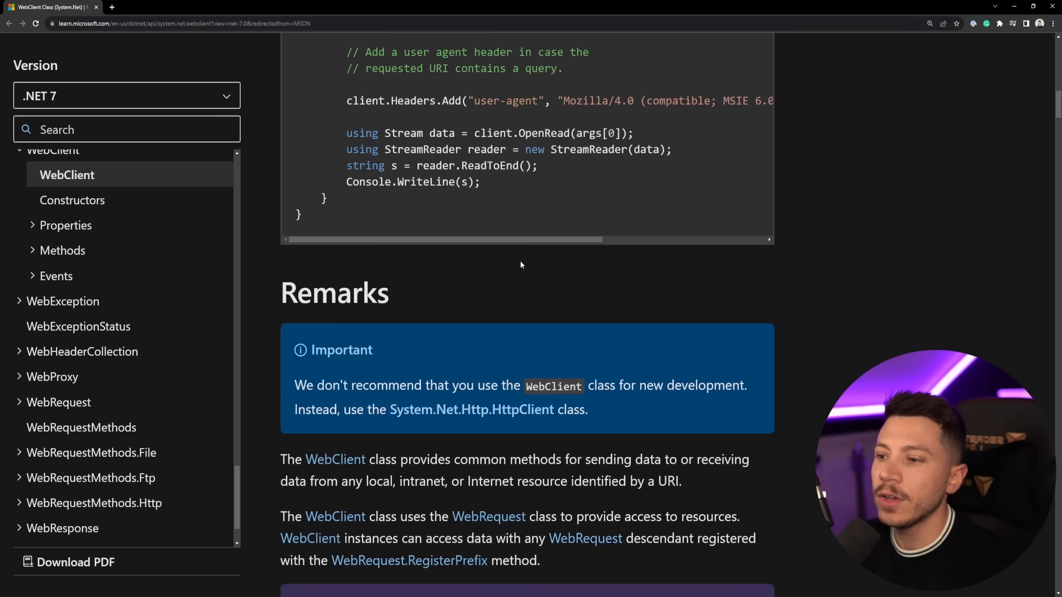
{"action": "scroll", "scroll_direction": "down", "scroll_amount": 3}
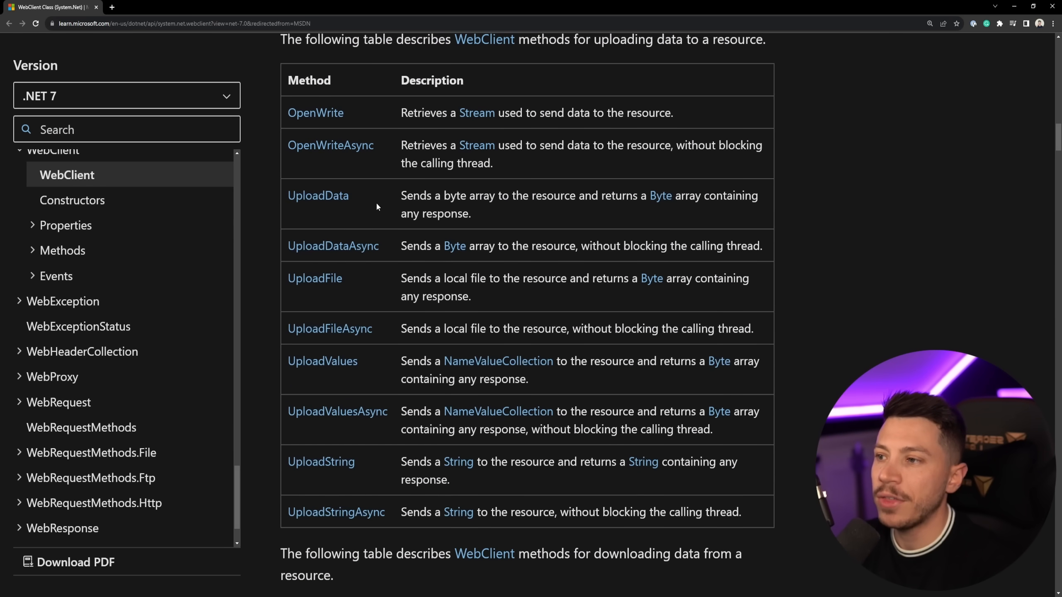
{"action": "mouse_move", "coordinate": [318, 195]}
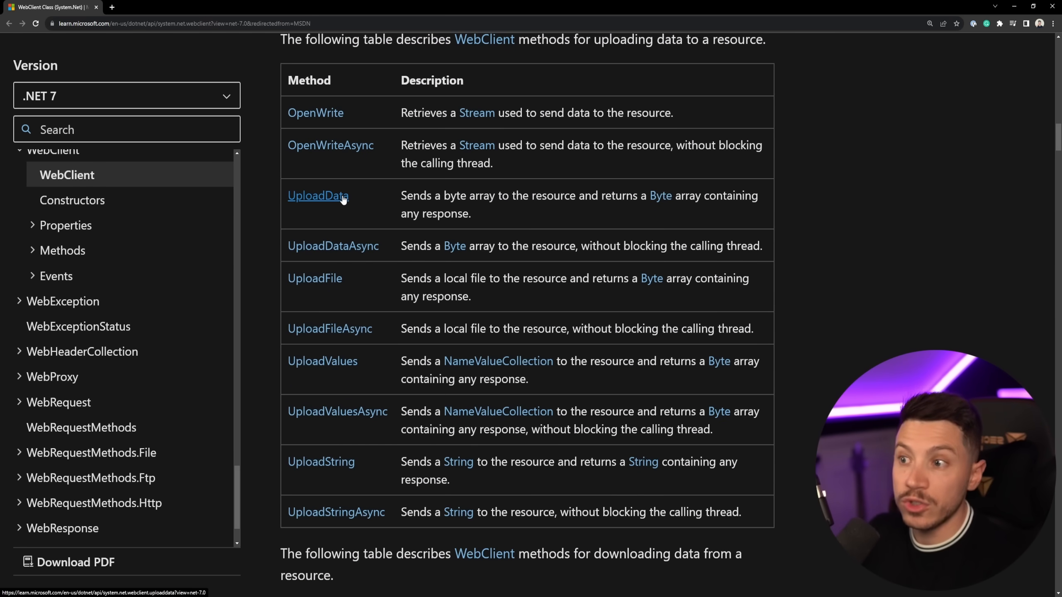
{"action": "mouse_move", "coordinate": [323, 218]}
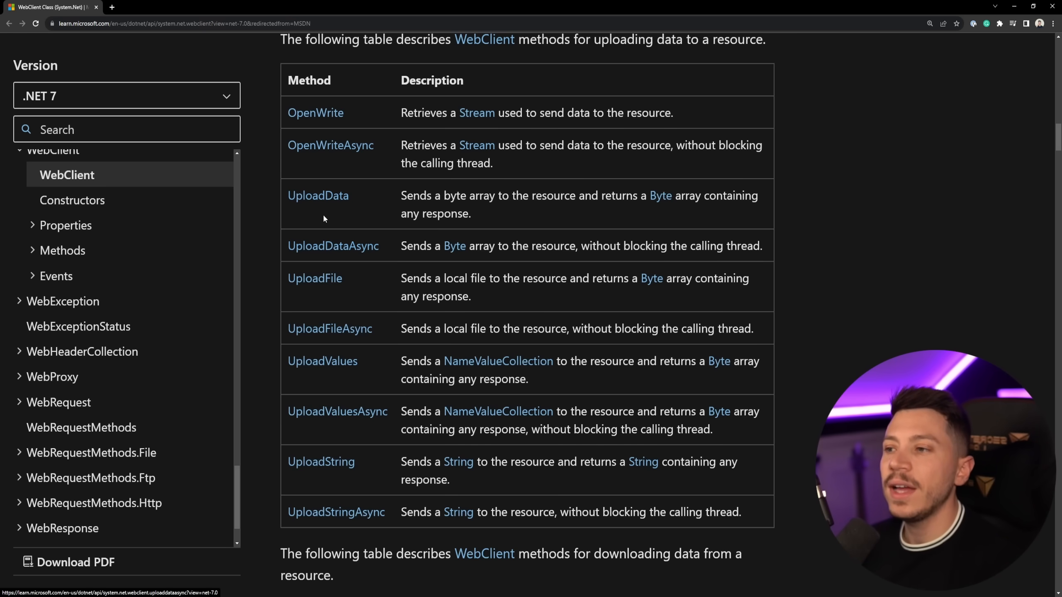
{"action": "left_click", "coordinate": [319, 196]}
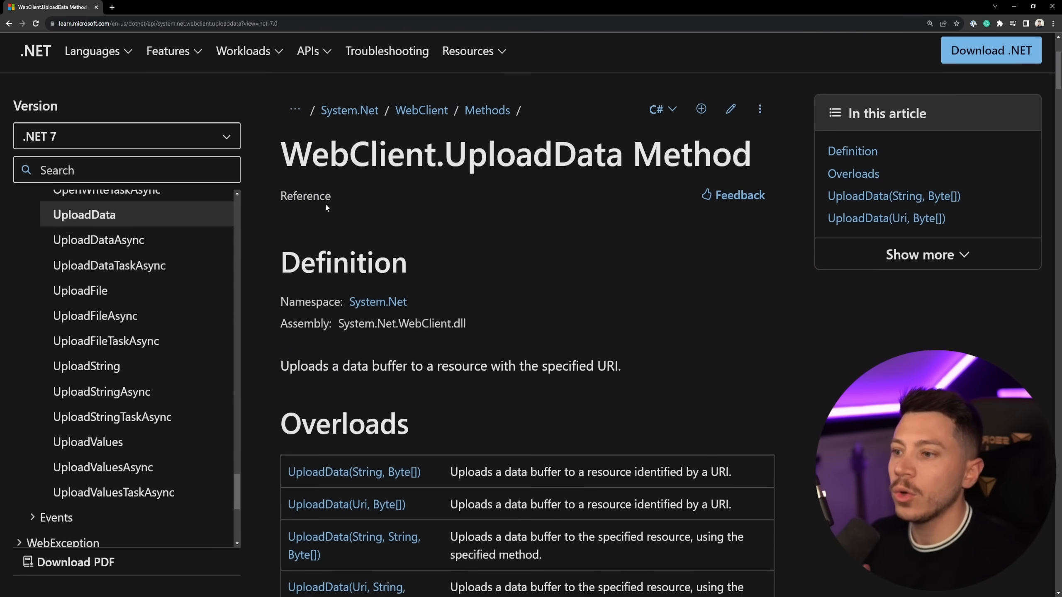
{"action": "scroll", "scroll_direction": "down", "scroll_amount": 3}
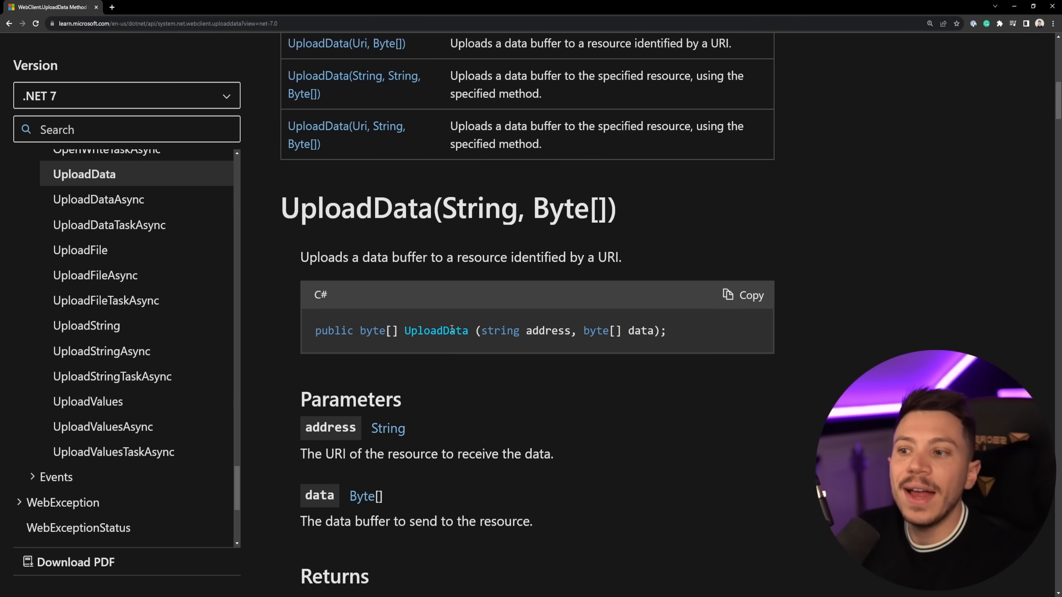
{"action": "double_click", "coordinate": [386, 331]}
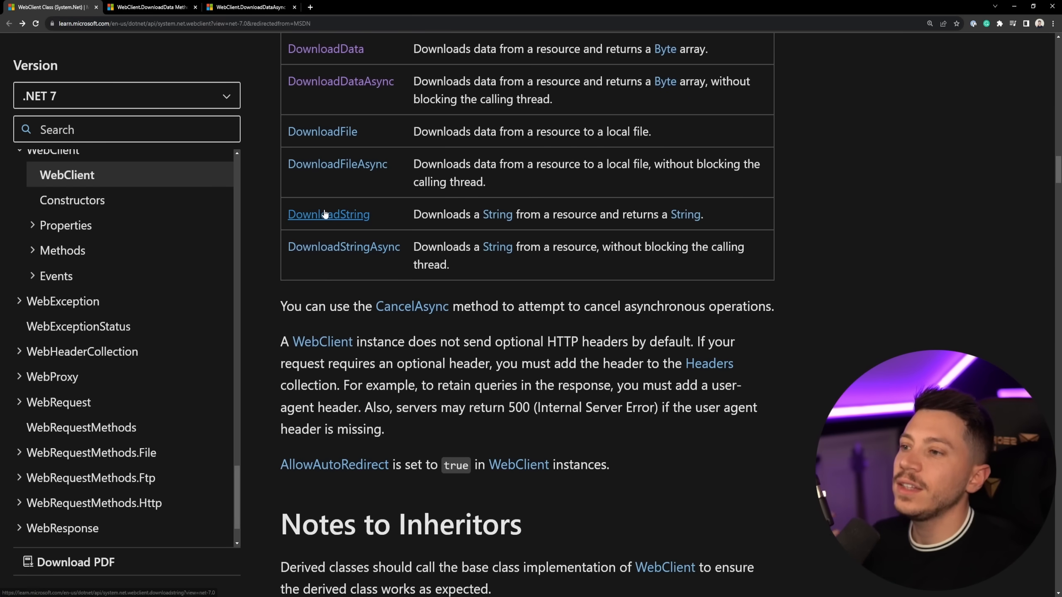
{"action": "left_click", "coordinate": [328, 215]}
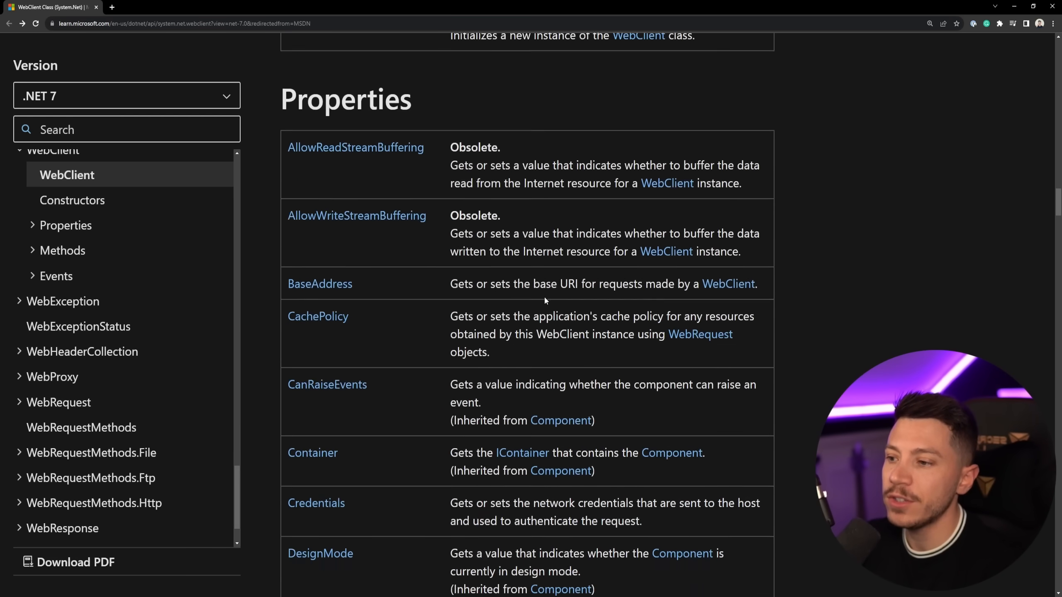
Search the WebClient Methods table for Task to highlight the DownloadDataTaskAsync-style members
{"action": "scroll", "scroll_direction": "down", "scroll_amount": 3}
{"action": "type", "text": "TaskA"}
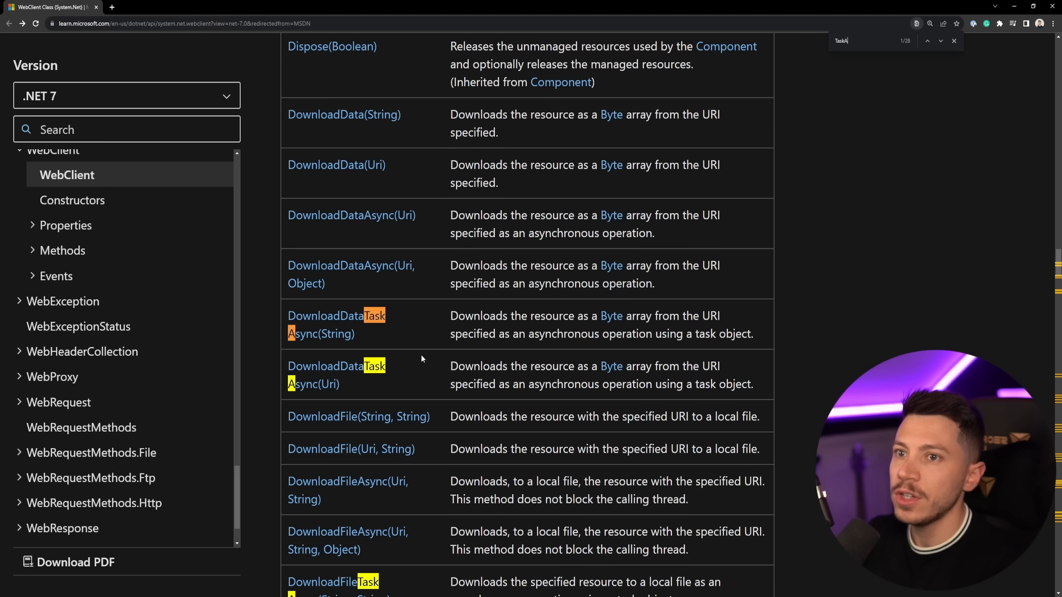
{"action": "left_click", "coordinate": [940, 41]}
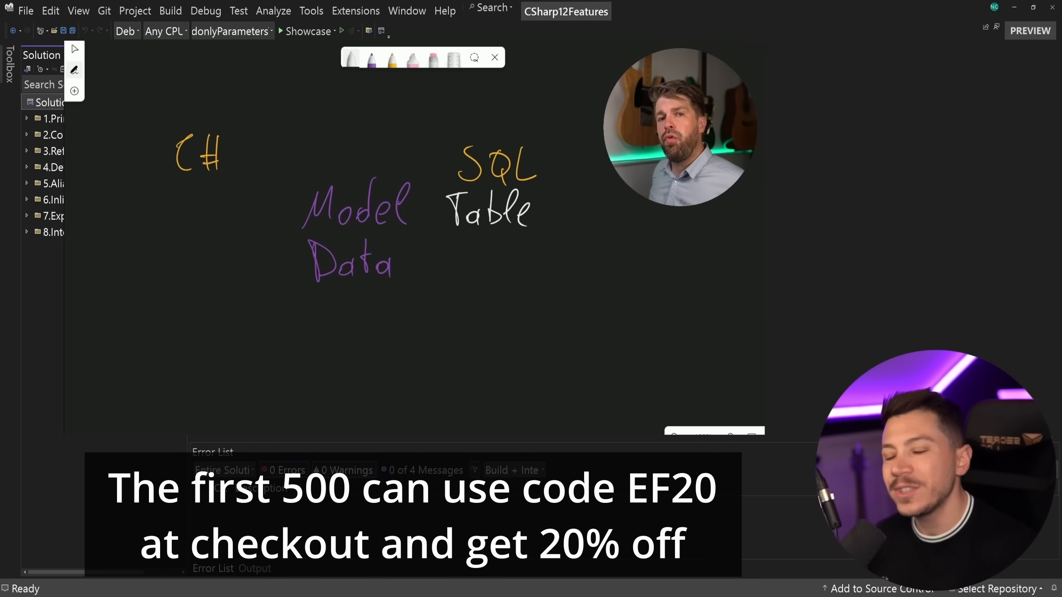
{"action": "left_click_drag", "start_coordinate": [450, 251], "coordinate": [454, 278]}
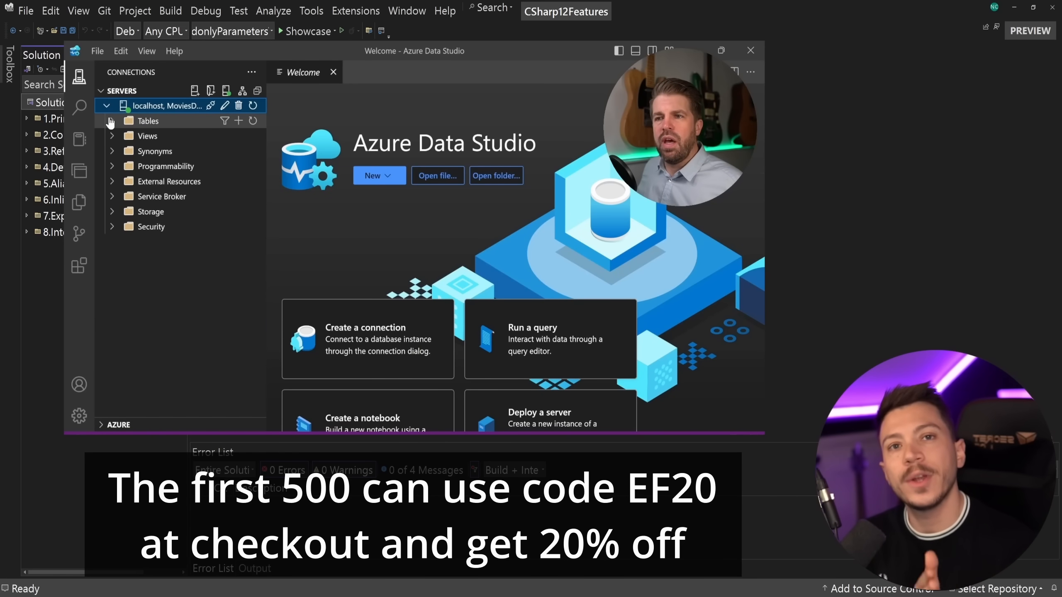
{"action": "left_click", "coordinate": [112, 120]}
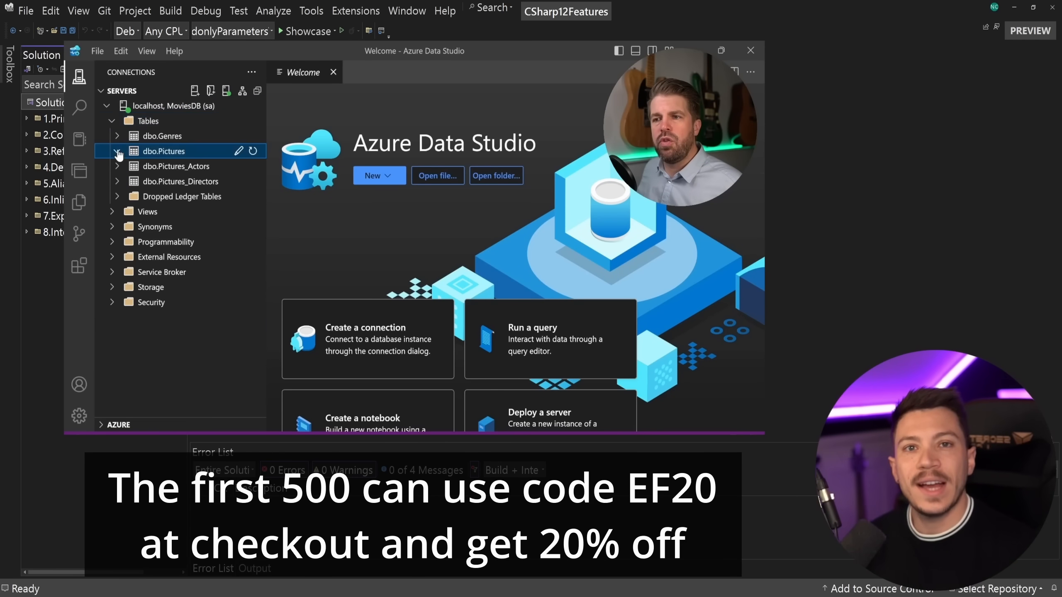
{"action": "right_click", "coordinate": [164, 151]}
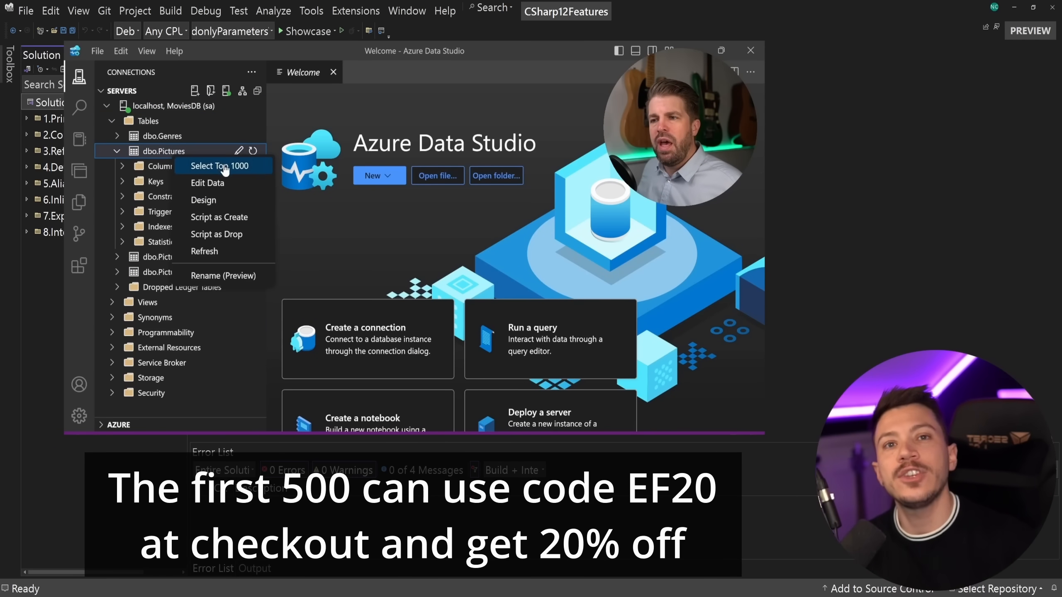
{"action": "left_click", "coordinate": [219, 166]}
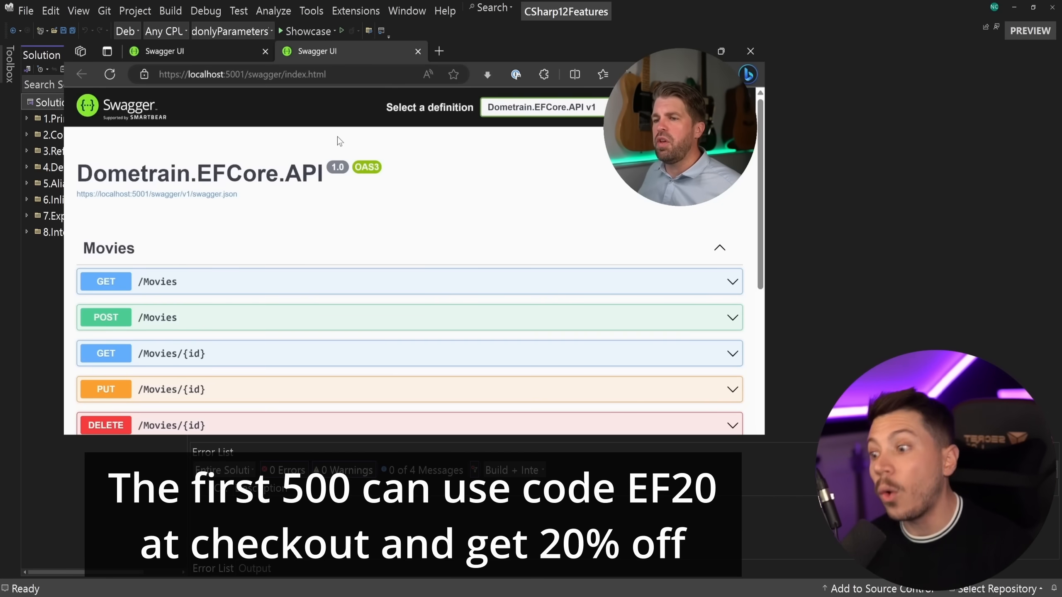
{"action": "left_click", "coordinate": [751, 51]}
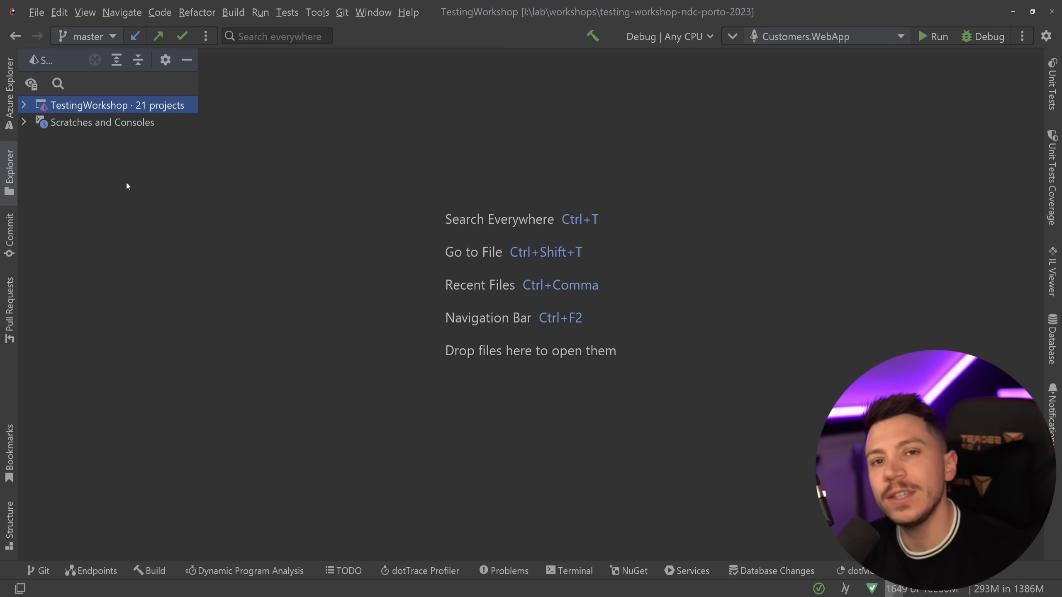
Expand TestingWorkshop > 2.IntegrationTesting > 1.ApiTesting down to the Customers.Api sources
{"action": "left_click", "coordinate": [23, 105]}
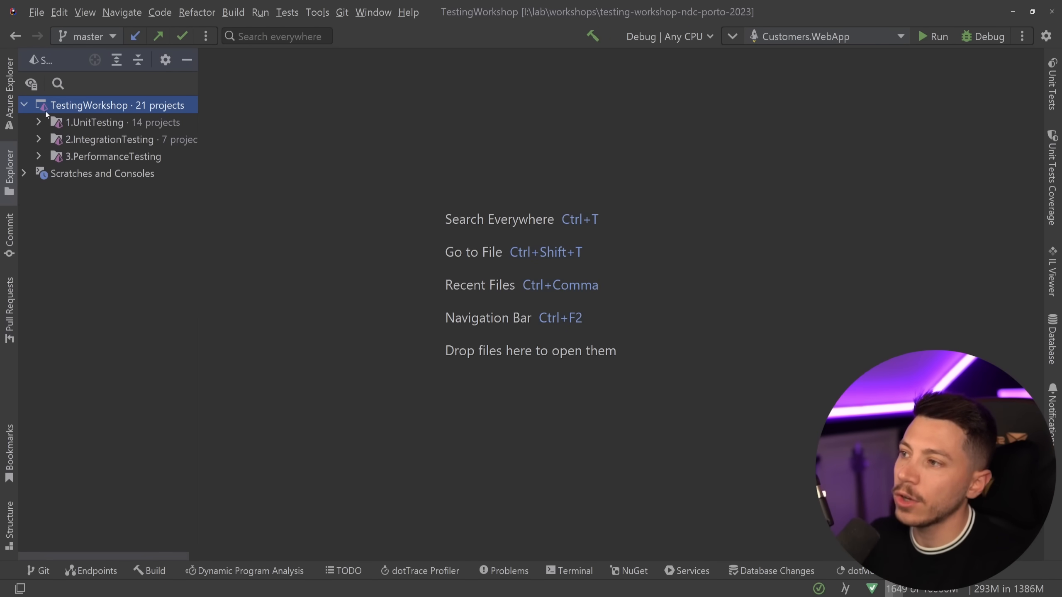
{"action": "left_click", "coordinate": [39, 140]}
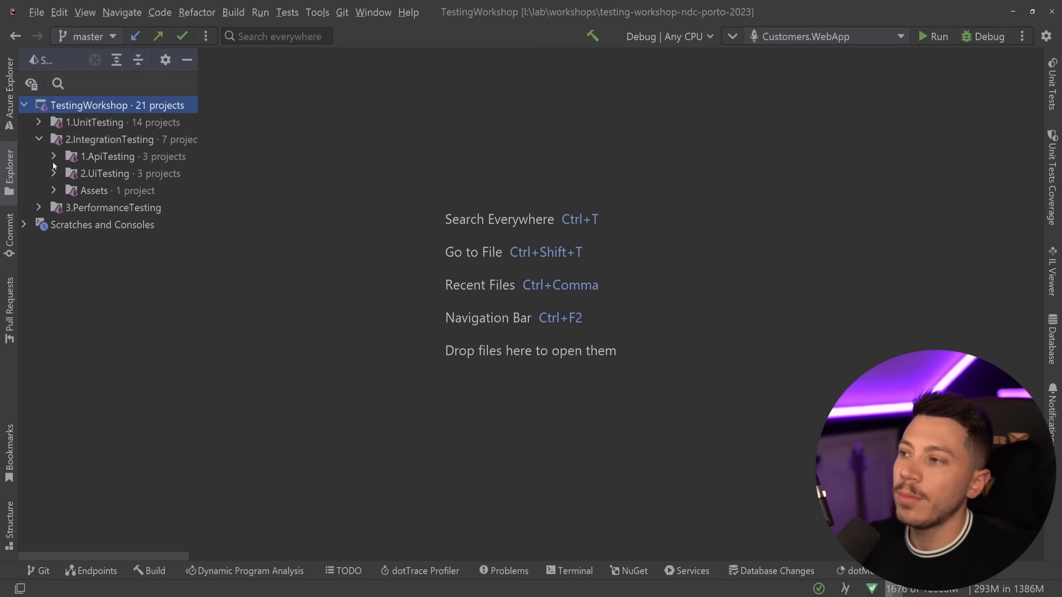
{"action": "left_click", "coordinate": [53, 157]}
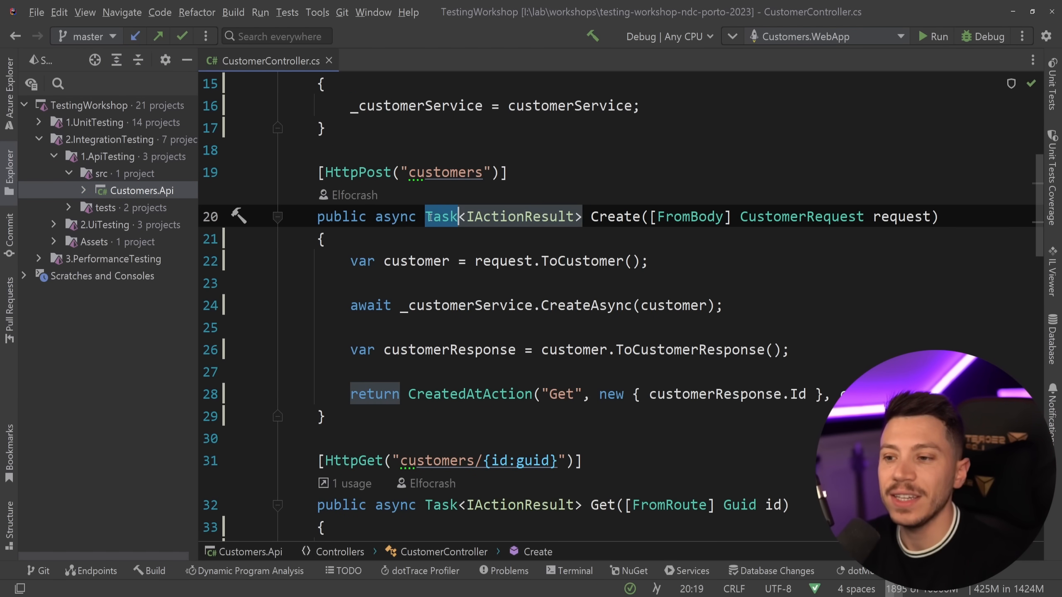
Scroll through CustomerController.cs reviewing its Task-returning action methods
{"action": "scroll", "scroll_direction": "down", "scroll_amount": 3}
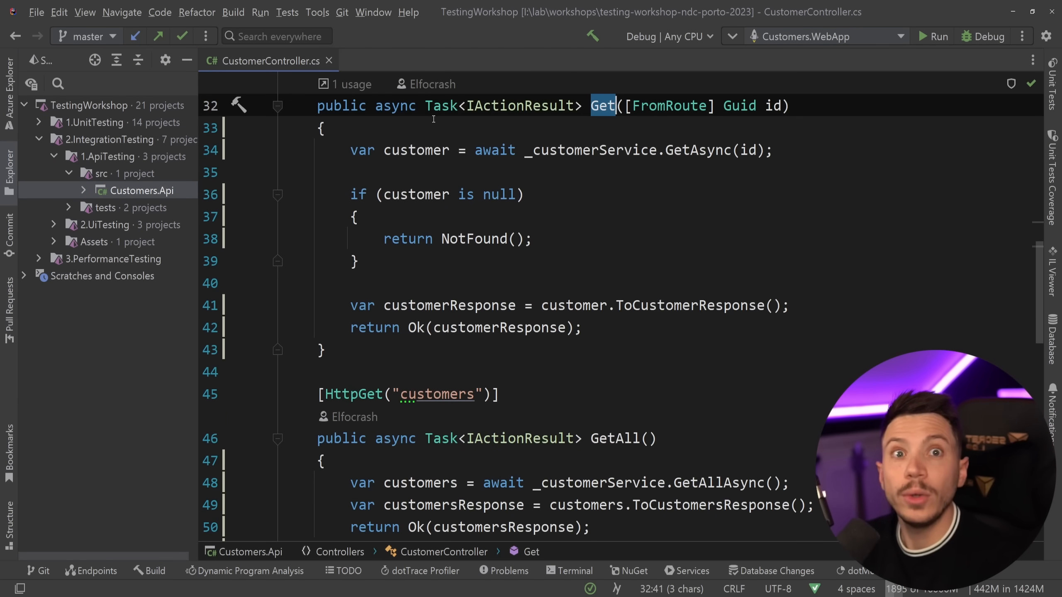
{"action": "scroll", "scroll_direction": "down", "scroll_amount": 3}
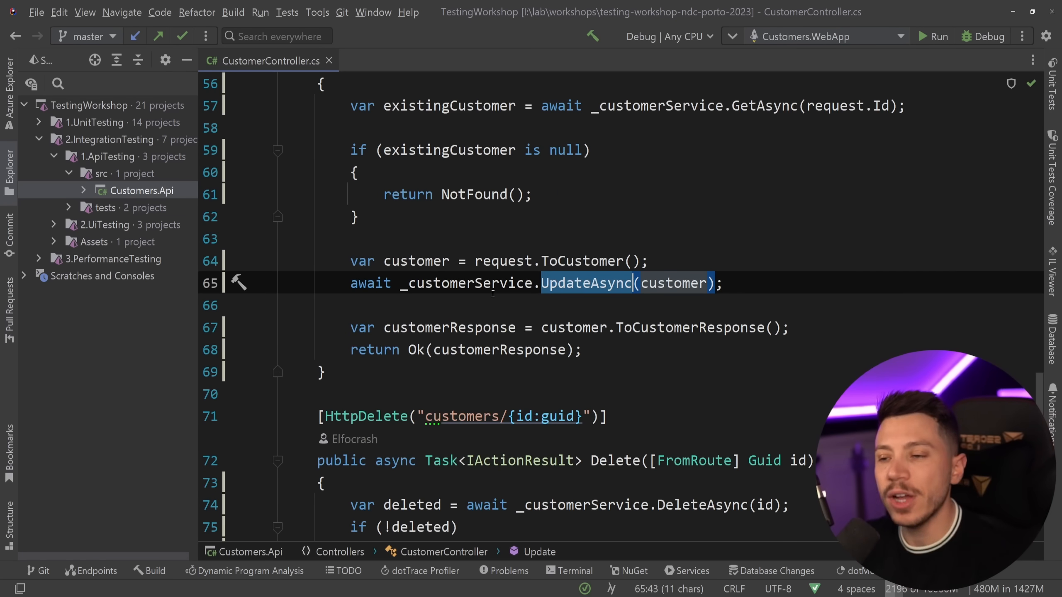
{"action": "scroll", "scroll_direction": "up", "scroll_amount": 3}
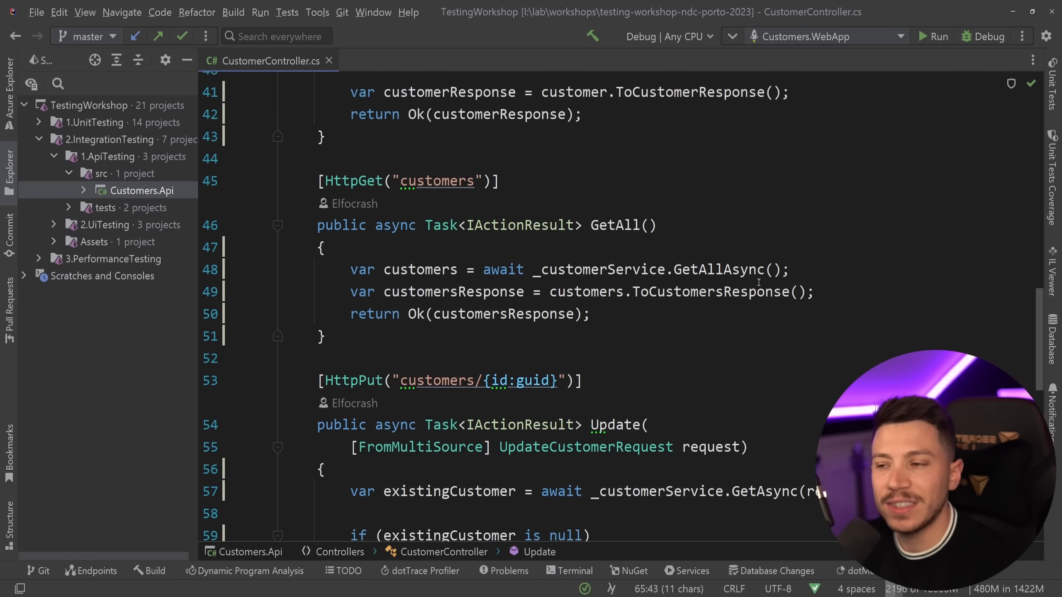
{"action": "scroll", "scroll_direction": "up", "scroll_amount": 3}
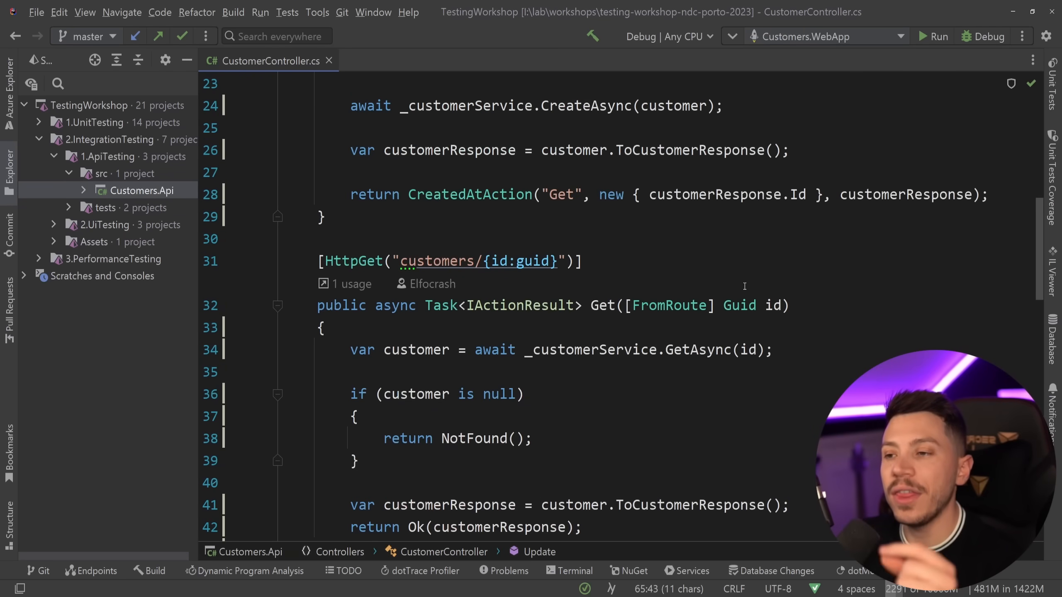
{"action": "scroll", "scroll_direction": "up", "scroll_amount": 3}
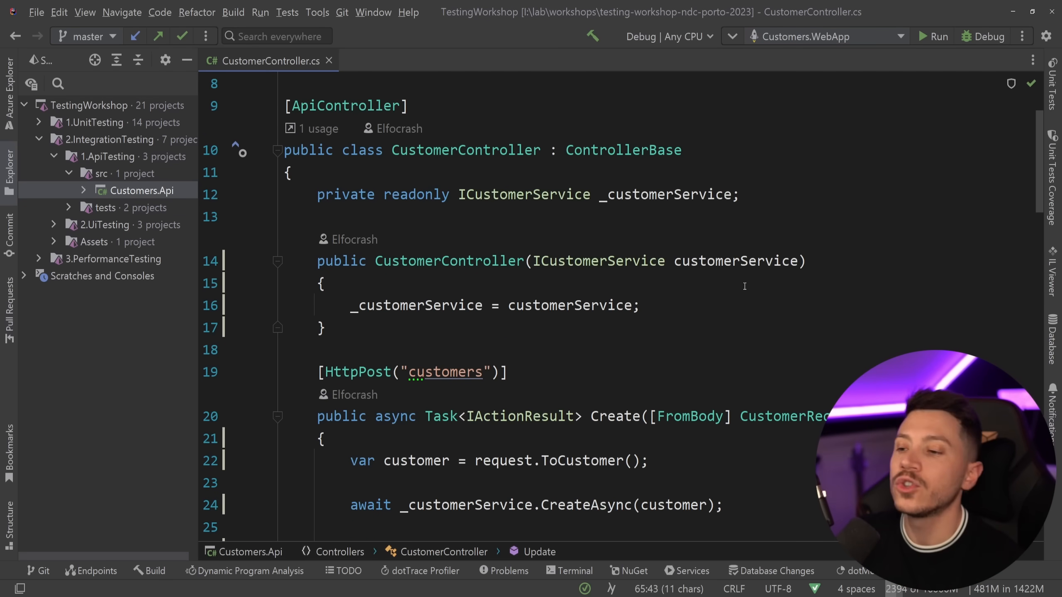
{"action": "scroll", "scroll_direction": "down", "scroll_amount": 3}
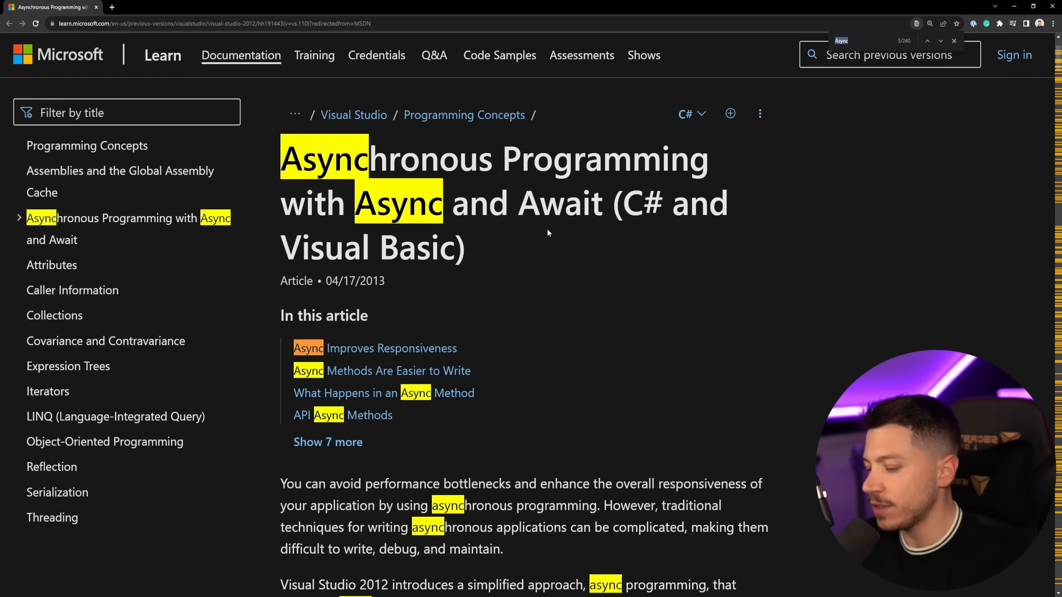
Scroll the Async and Await article to the bullet stating async method names end with an Async suffix
{"action": "scroll", "scroll_direction": "down", "scroll_amount": 3}
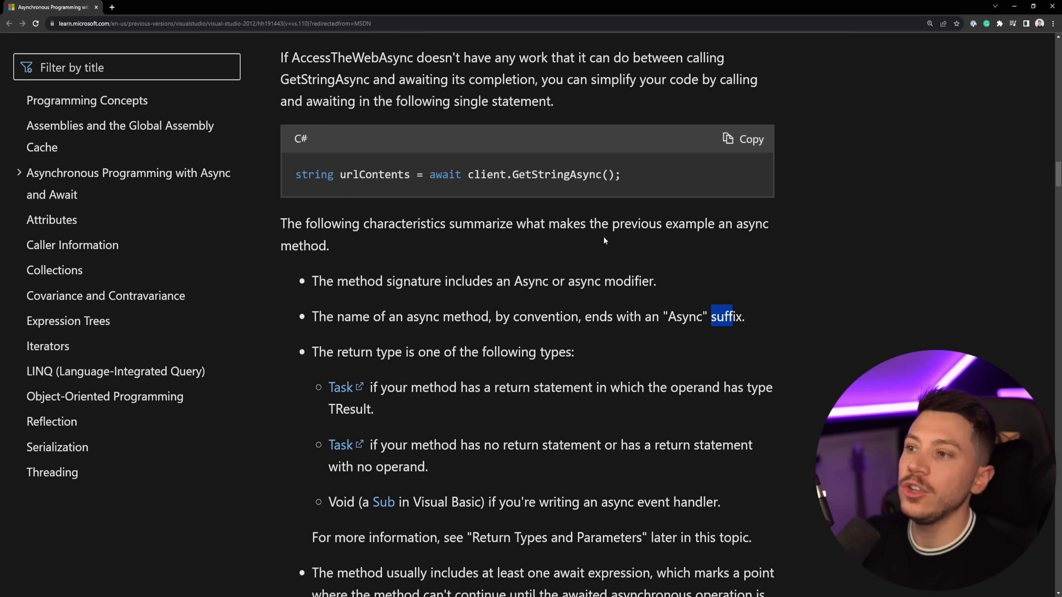
{"action": "mouse_move", "coordinate": [583, 249]}
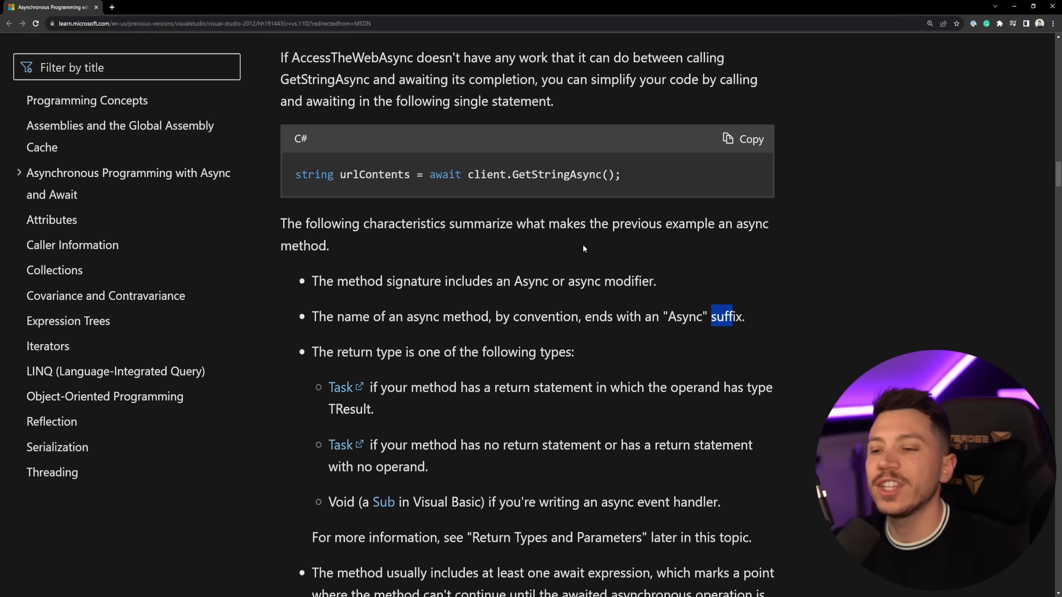
{"action": "mouse_move", "coordinate": [605, 341]}
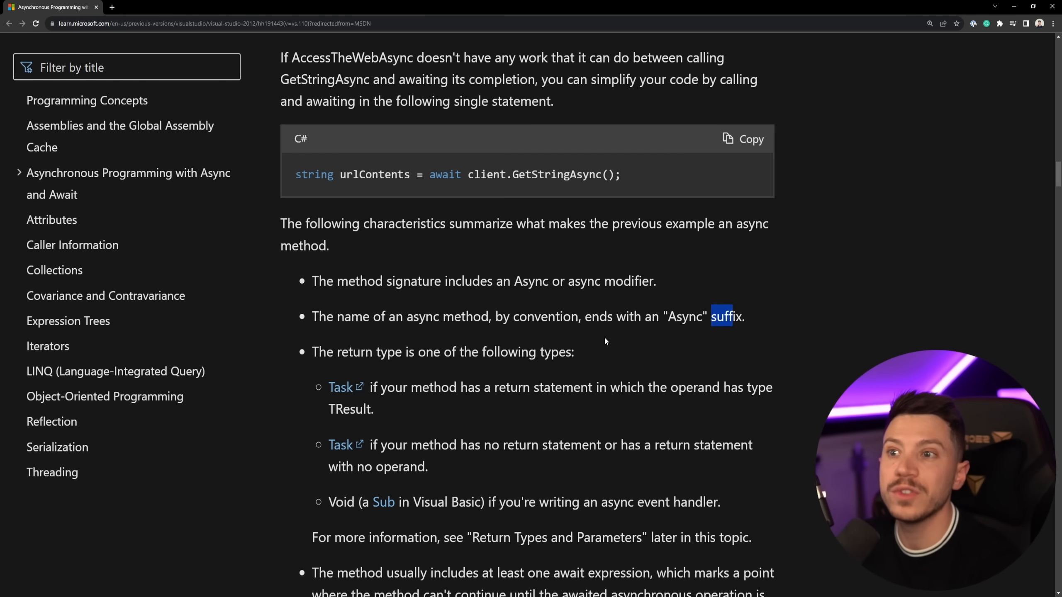
{"action": "scroll", "scroll_direction": "down", "scroll_amount": 3}
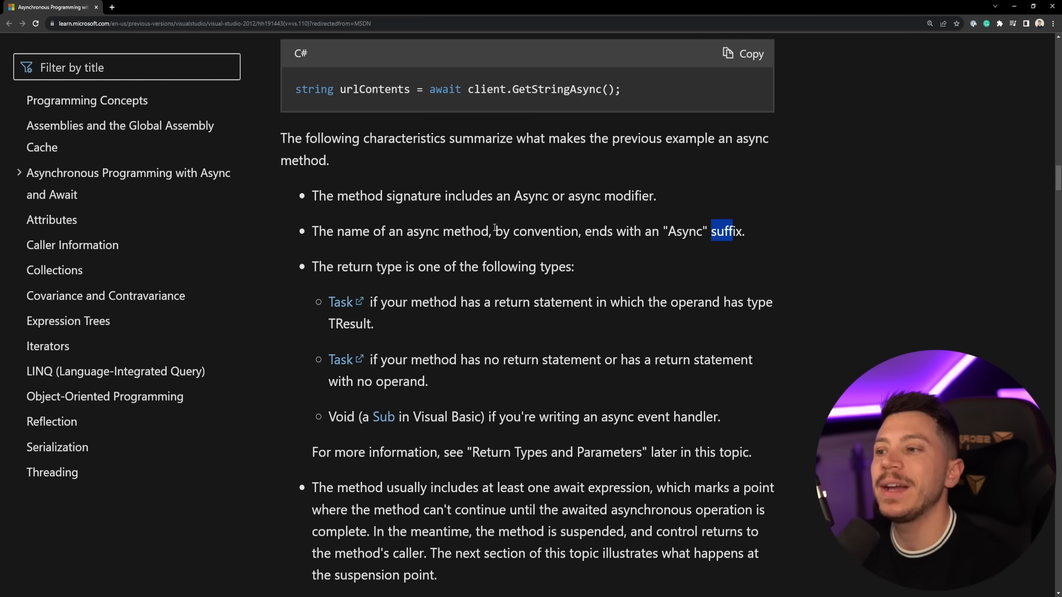
Return to Rider and open ICustomerService.cs from Customers.Api > Services, showing its CreateAsync/GetAsync/UpdateAsync/DeleteAsync Task methods
{"action": "key", "text": "alt+tab"}
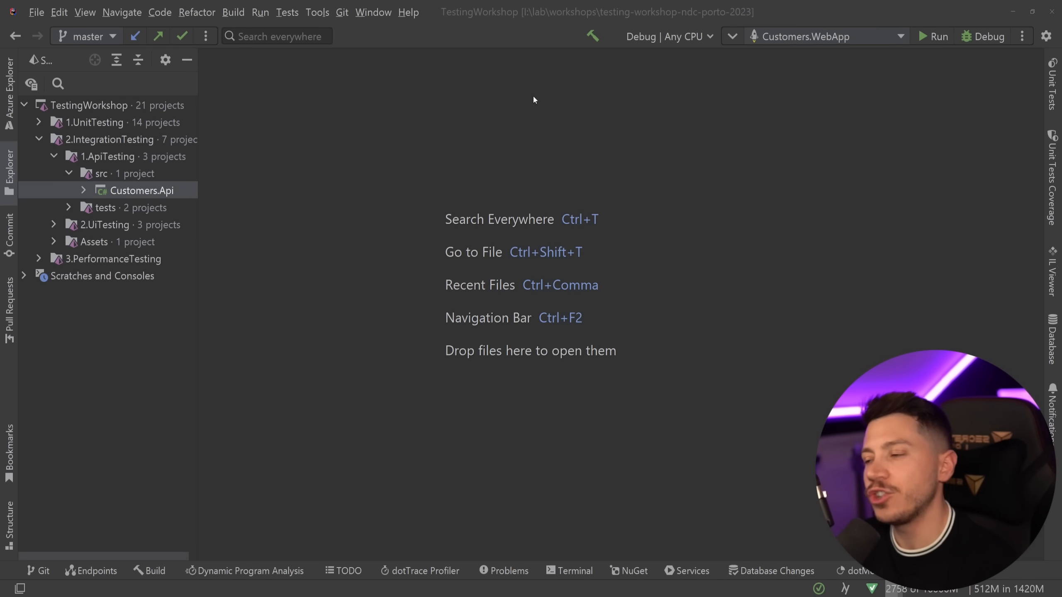
{"action": "mouse_move", "coordinate": [181, 211]}
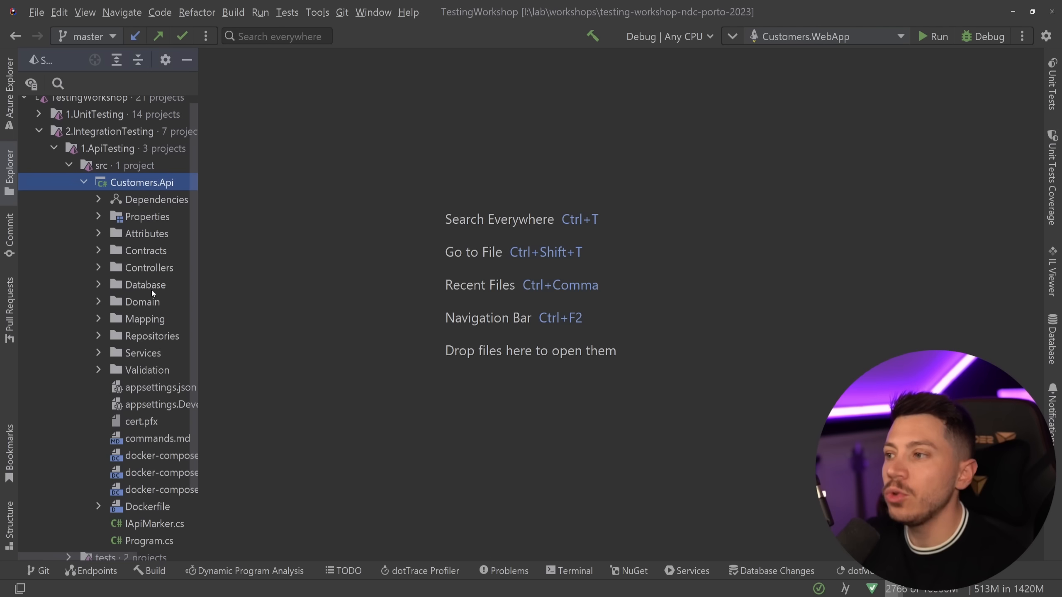
{"action": "left_click", "coordinate": [142, 352]}
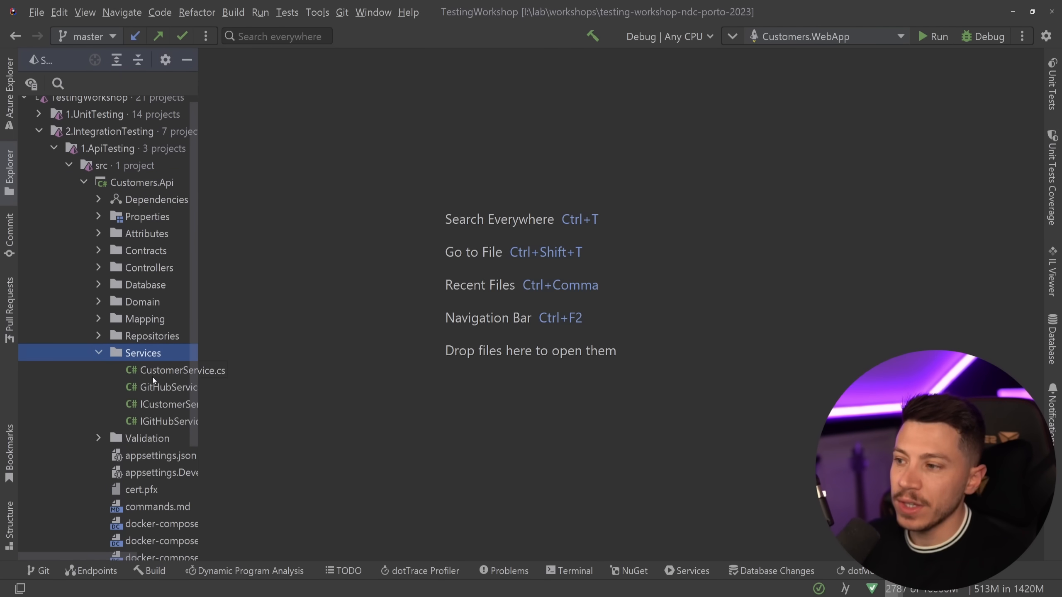
{"action": "double_click", "coordinate": [168, 404]}
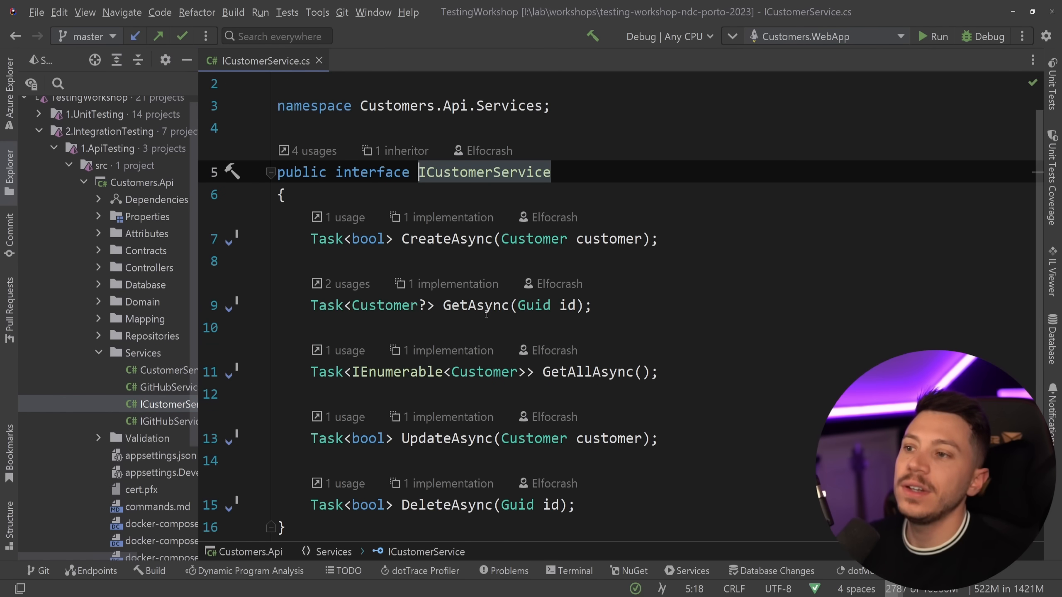
{"action": "mouse_move", "coordinate": [475, 322]}
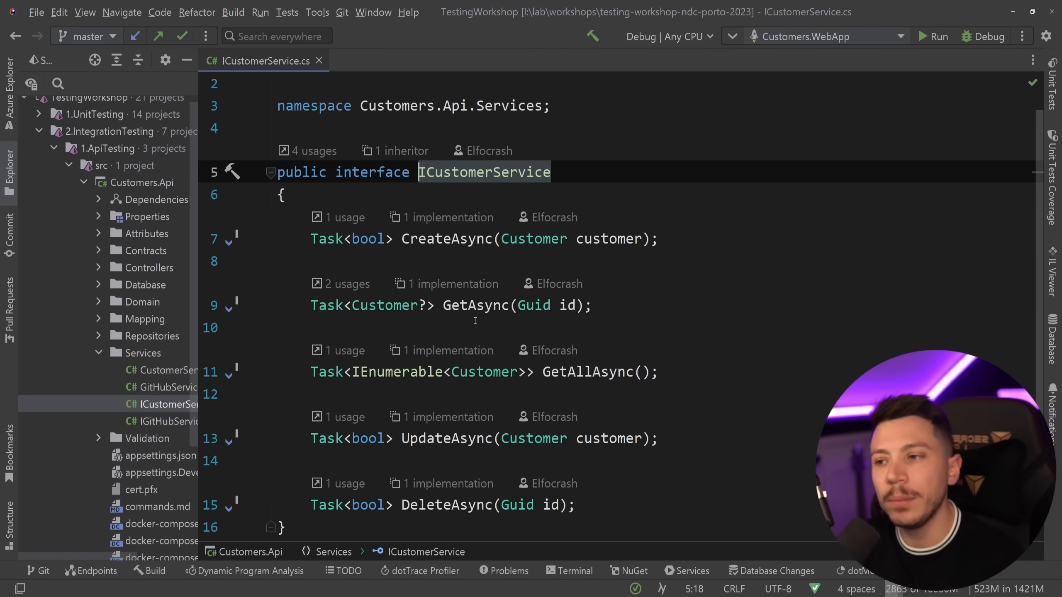
{"action": "mouse_move", "coordinate": [454, 252]}
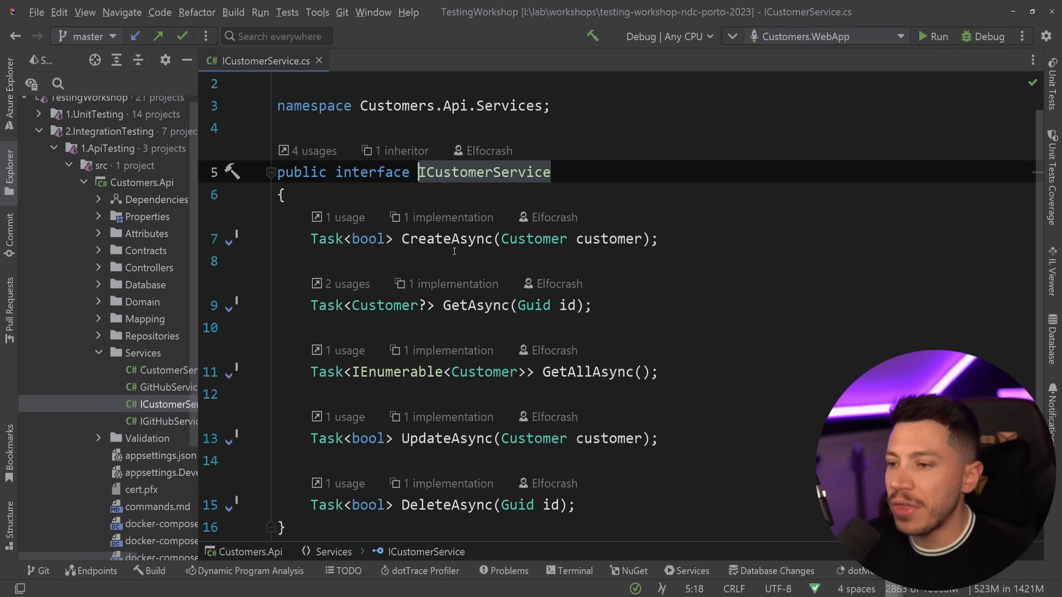